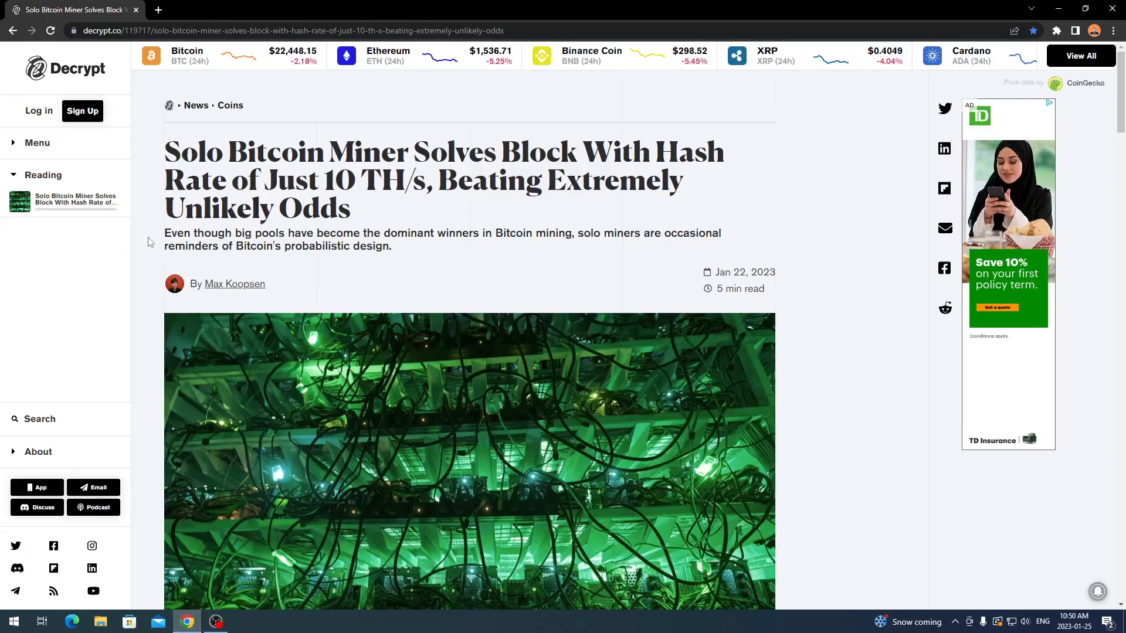
{"action": "mouse_move", "coordinate": [150, 260]}
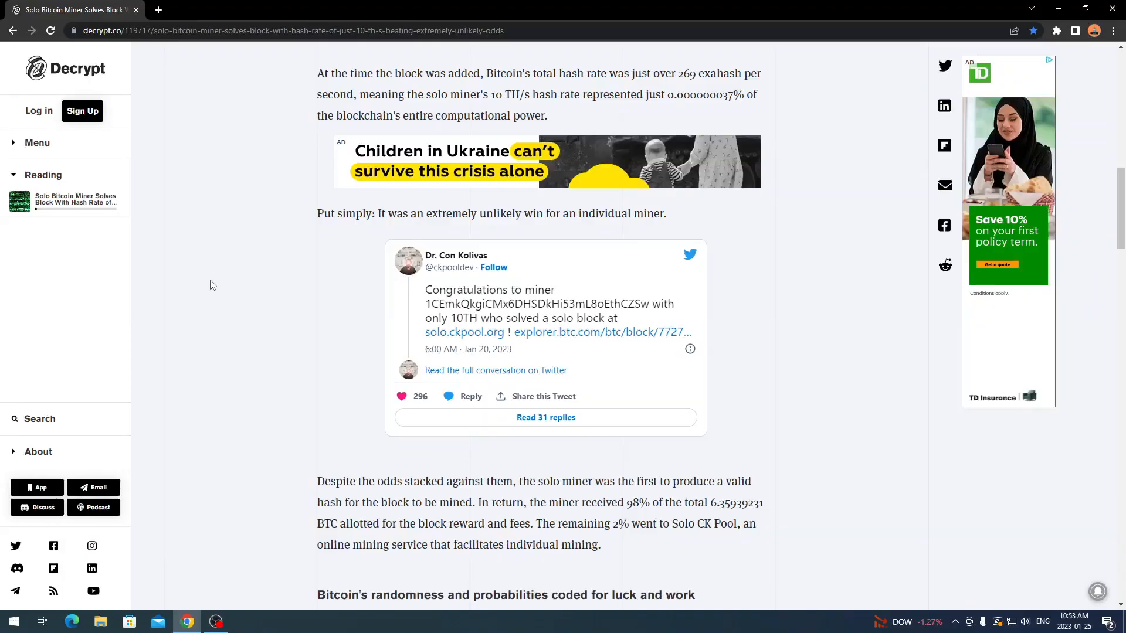
{"action": "mouse_move", "coordinate": [296, 268]}
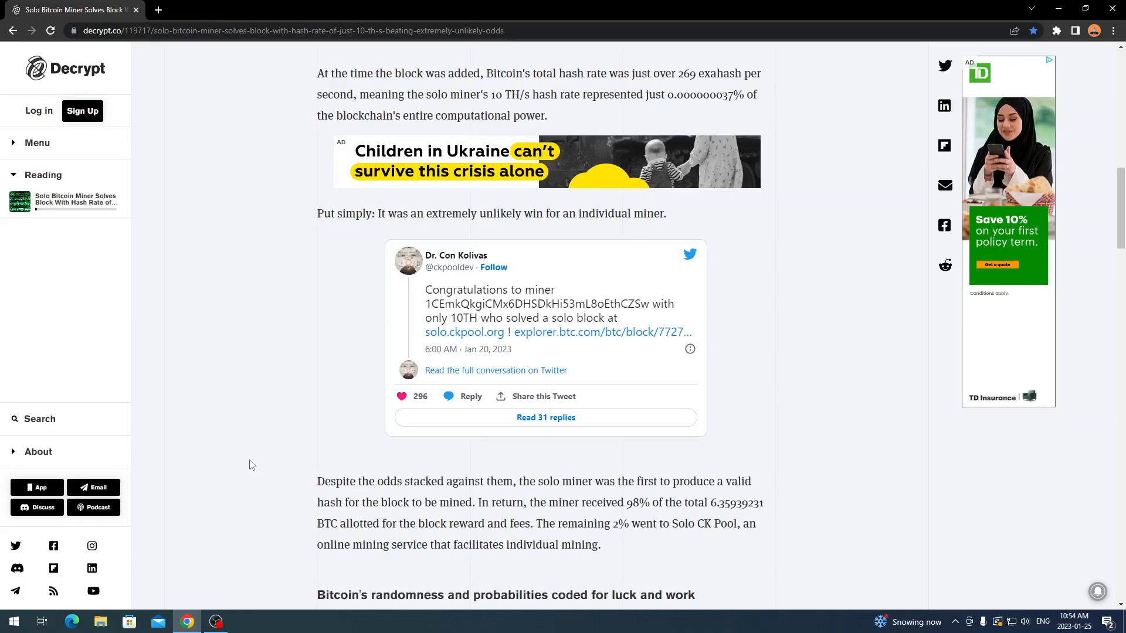
{"action": "scroll", "scroll_direction": "down", "scroll_amount": 3}
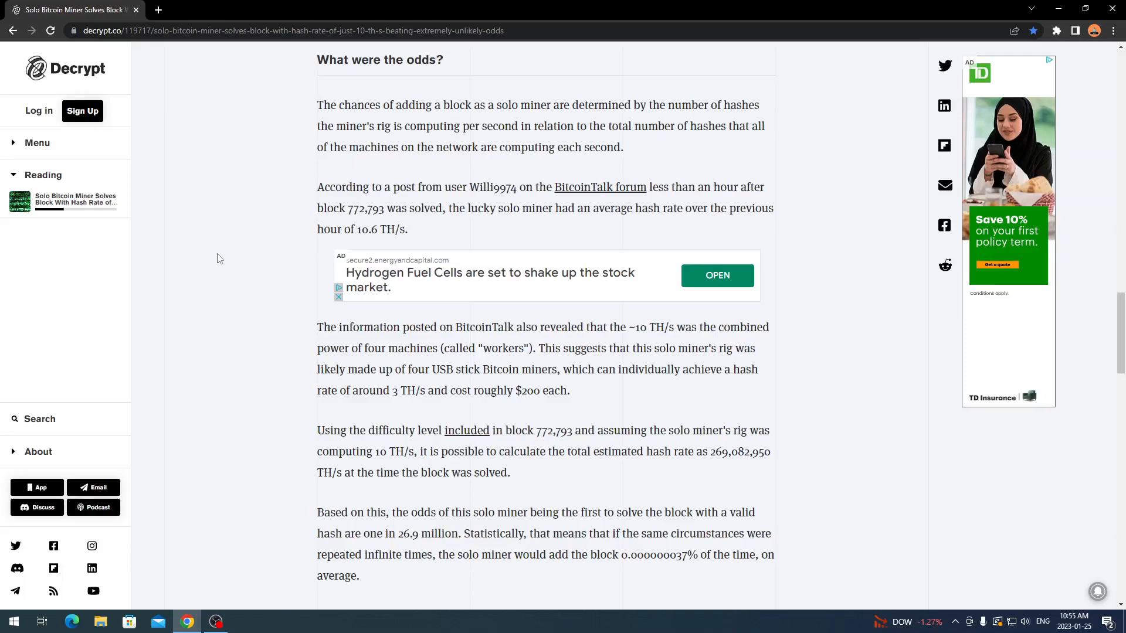
{"action": "mouse_move", "coordinate": [228, 301]}
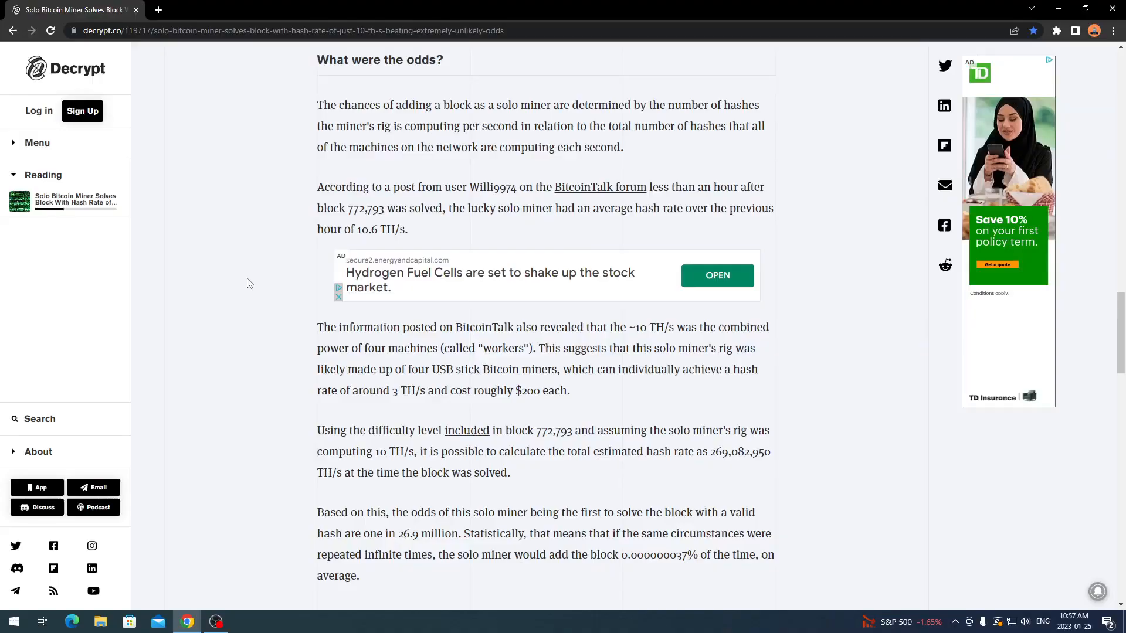
{"action": "mouse_move", "coordinate": [240, 567]}
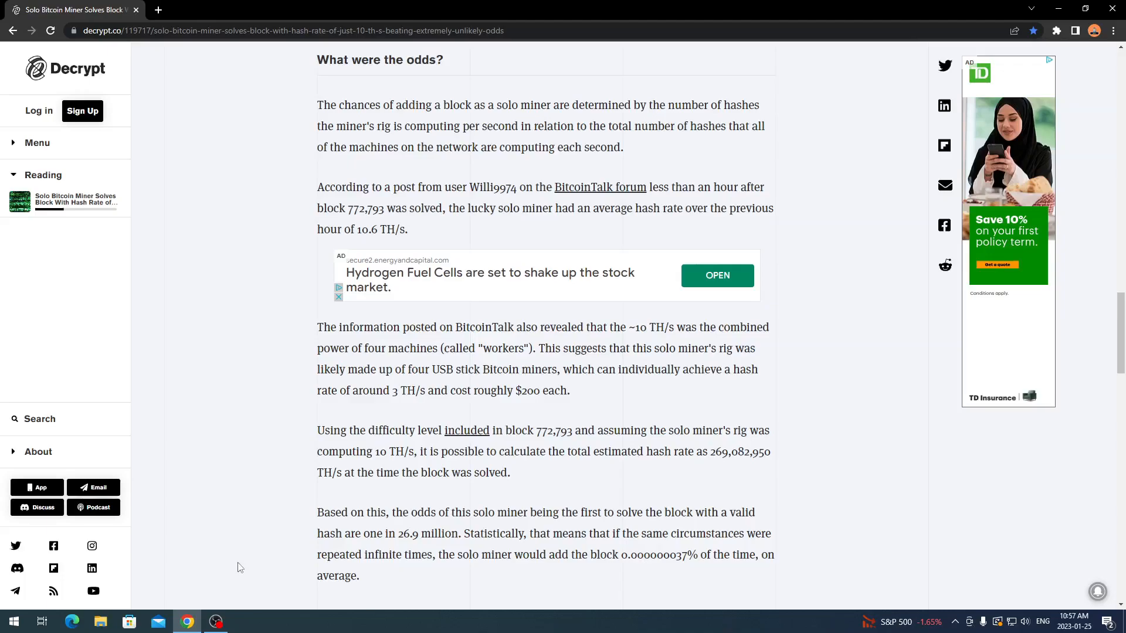
{"action": "mouse_move", "coordinate": [234, 366]}
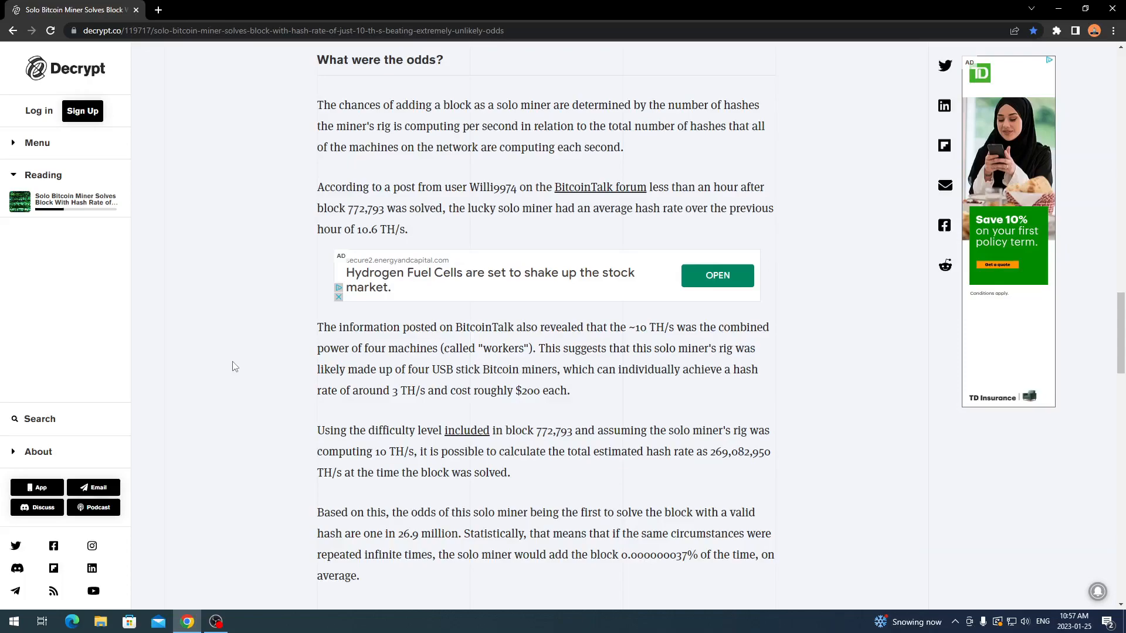
{"action": "mouse_move", "coordinate": [224, 441]}
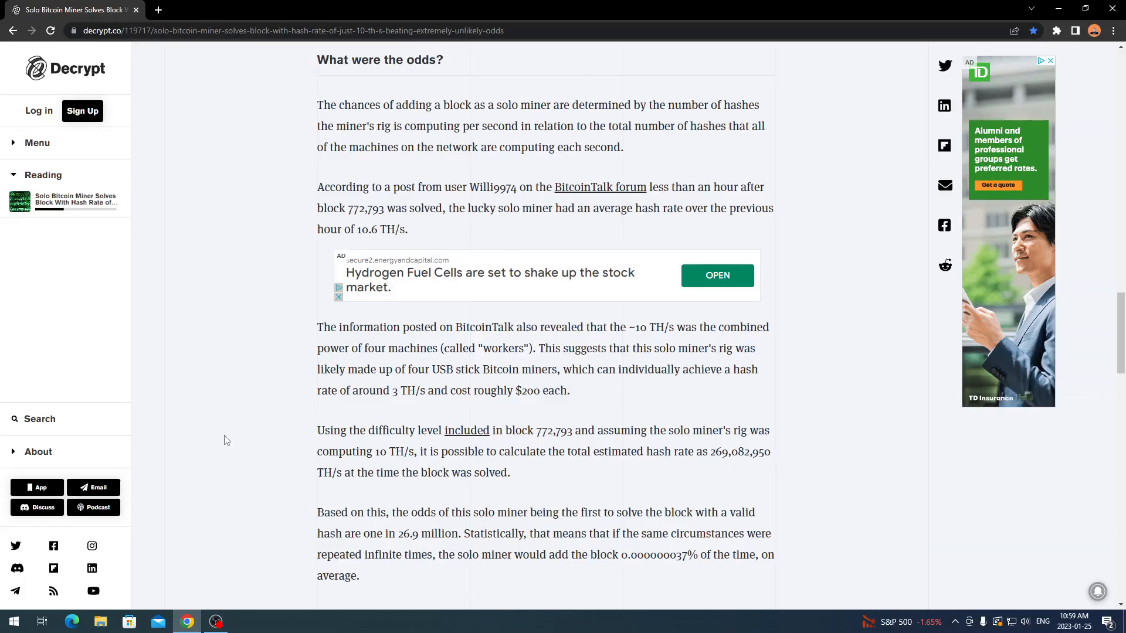
{"action": "scroll", "scroll_direction": "up", "scroll_amount": 3}
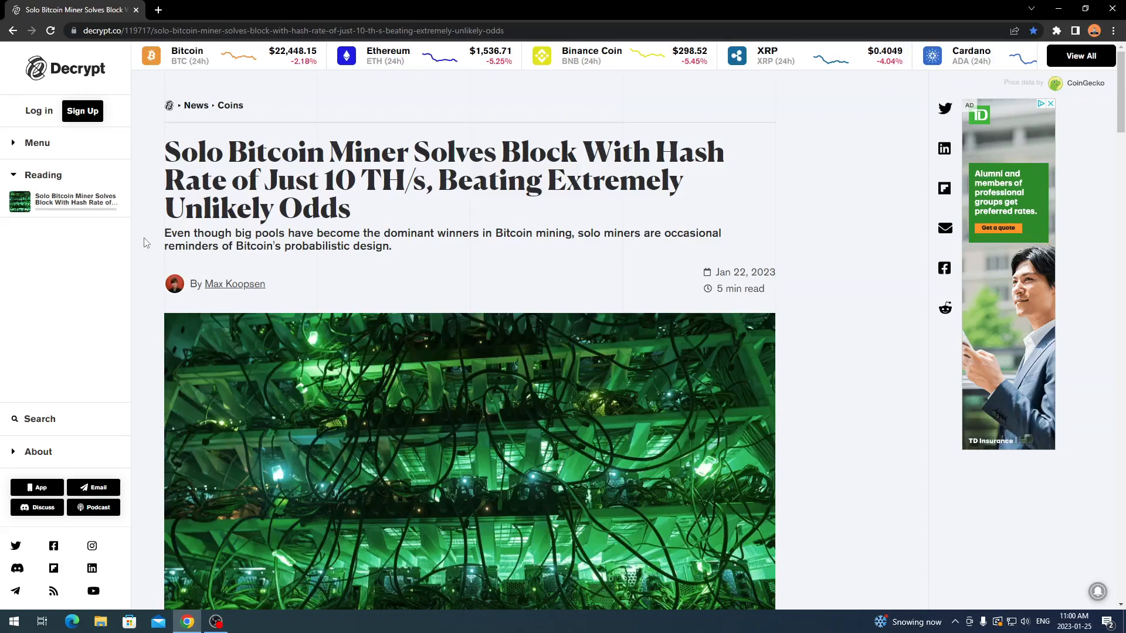
{"action": "mouse_move", "coordinate": [162, 259]}
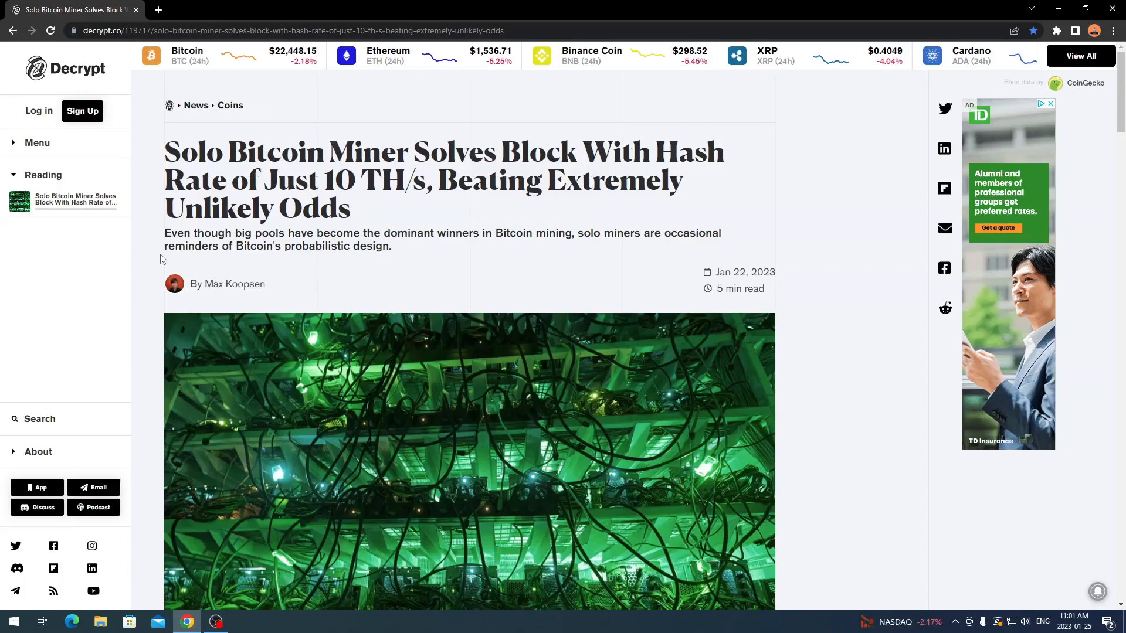
{"action": "mouse_move", "coordinate": [148, 271]}
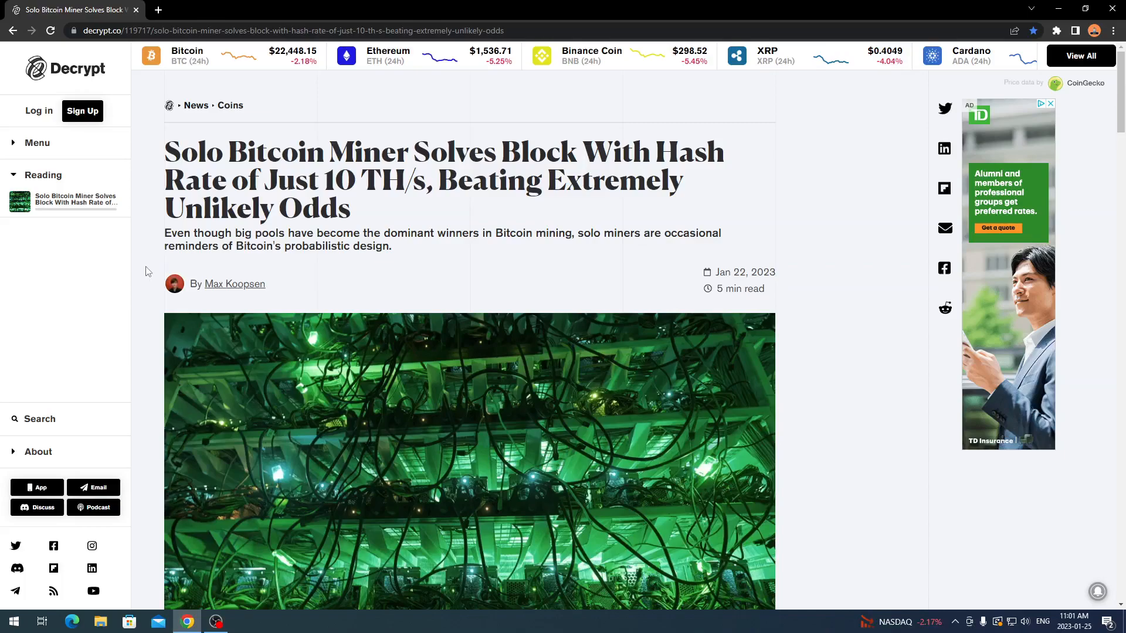